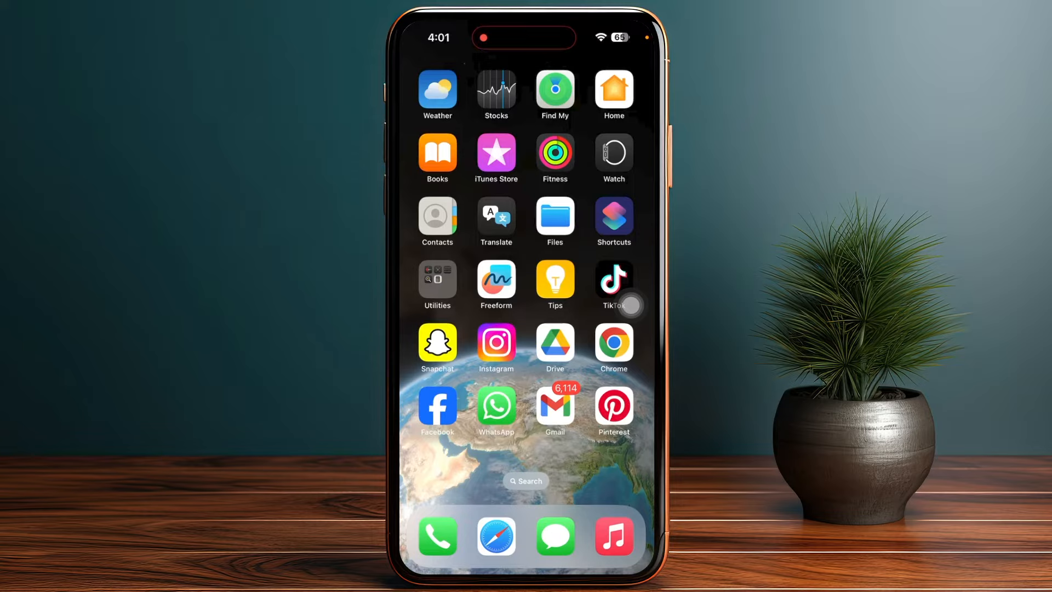
Launch TikTok, go to your profile, and open Settings and privacy from the menu
left_click(612, 278)
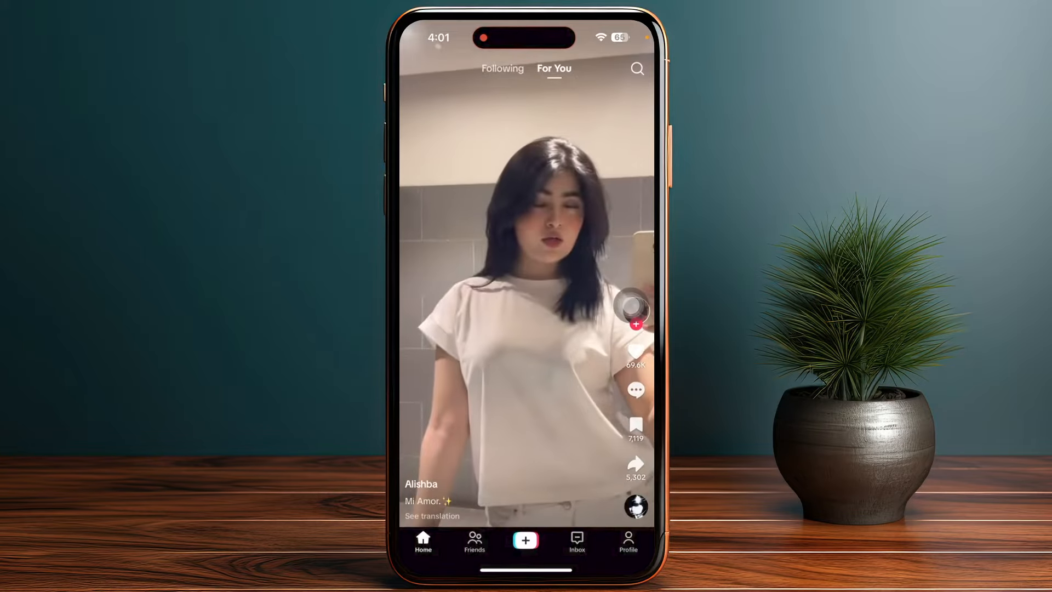
left_click(628, 541)
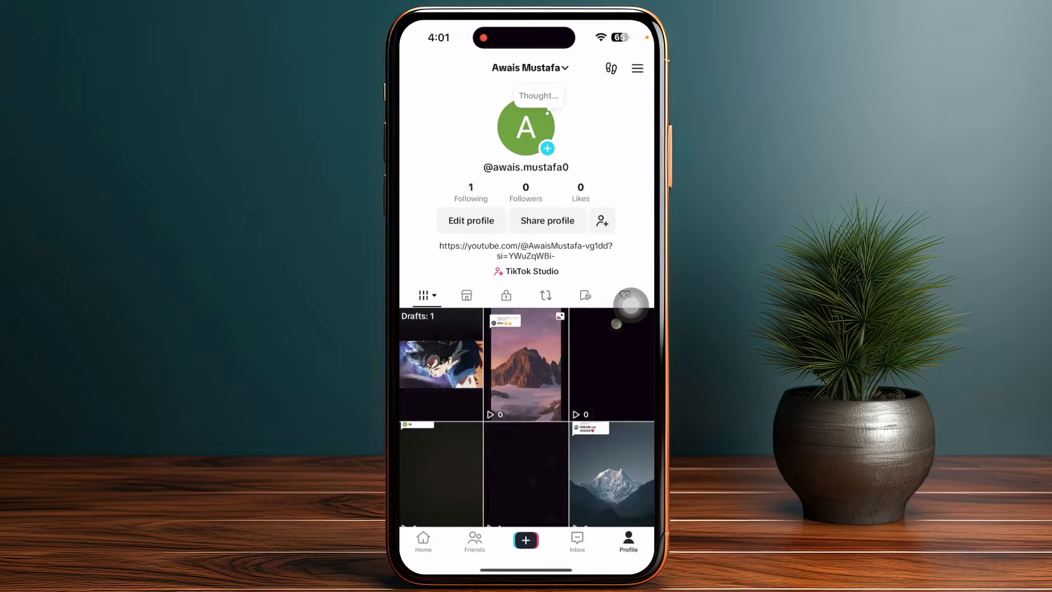
left_click(637, 68)
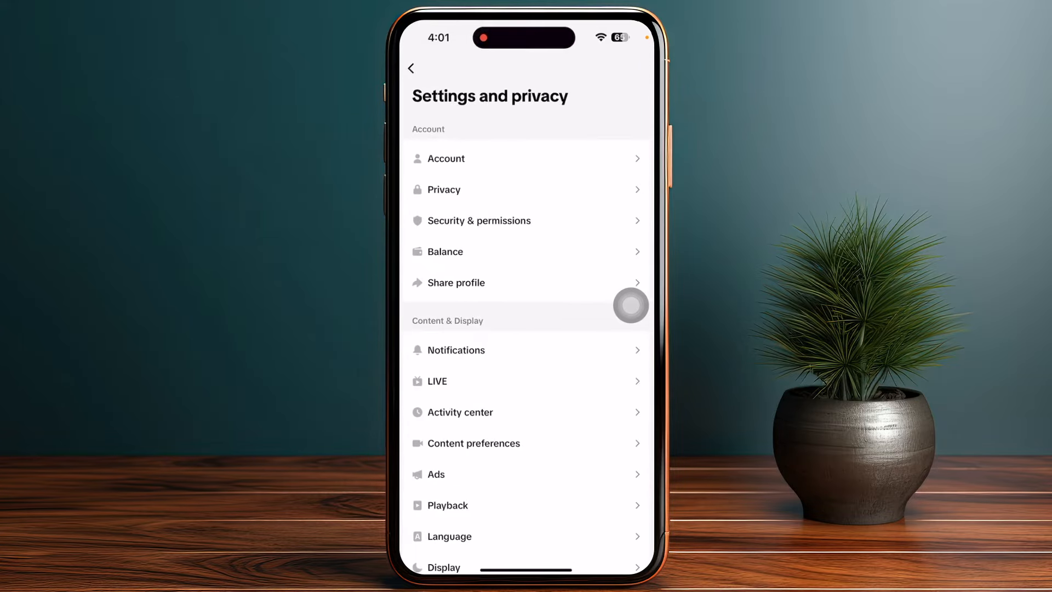
Scroll down through the Report a problem help topics toward Subscription
scroll("down", 3)
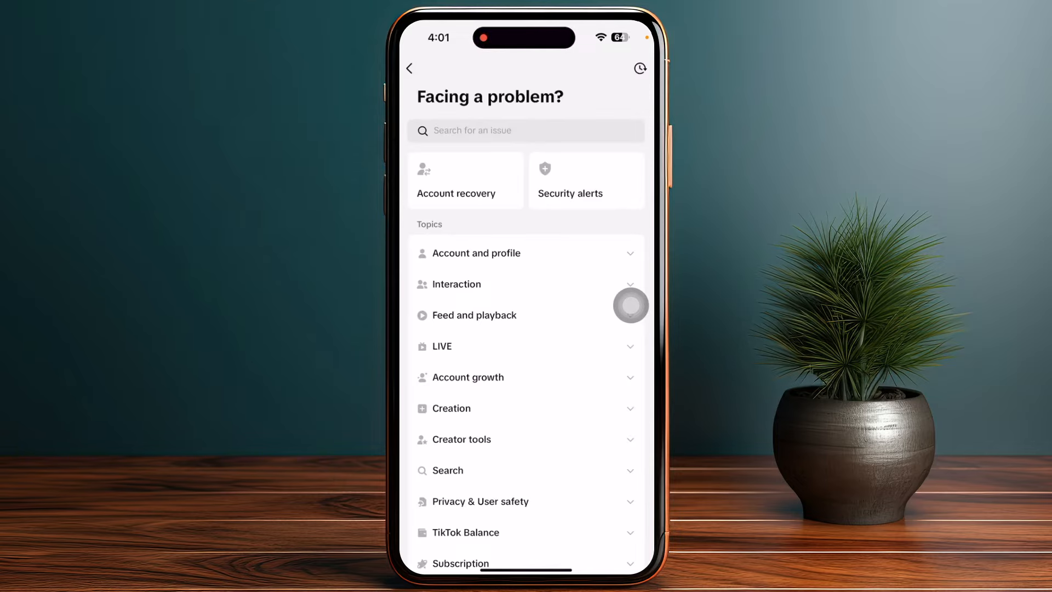
scroll("down", 3)
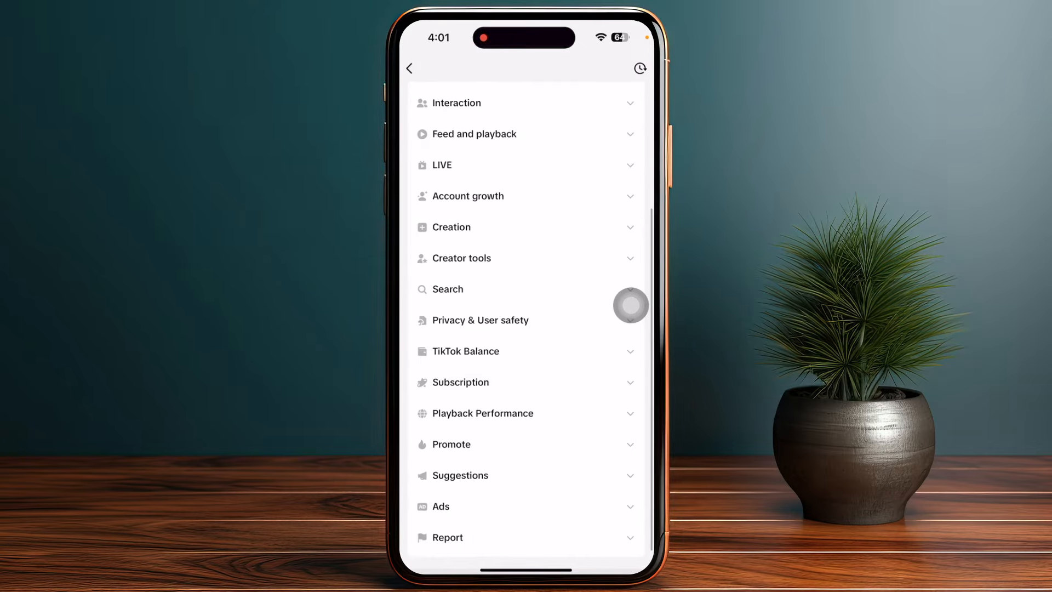